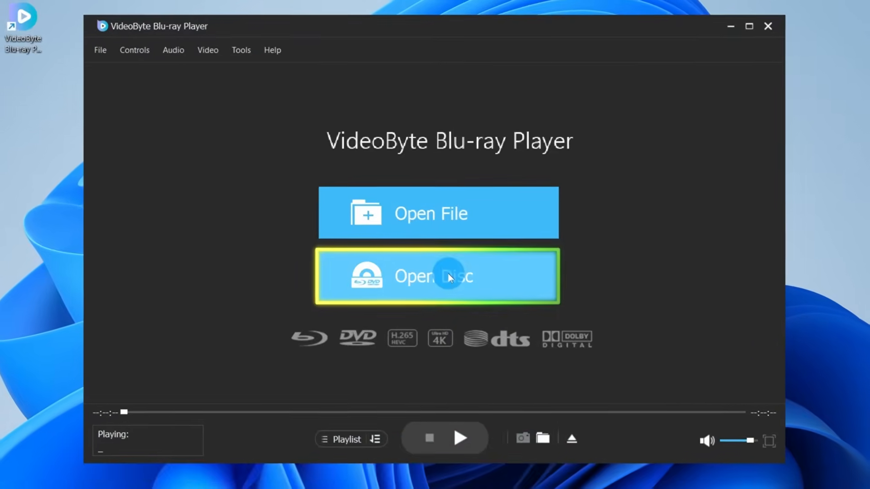
# - Select the FASTFURIOUS7_UPB2 disc in the Open Disc dialog and confirm
pyautogui.click(437, 276)
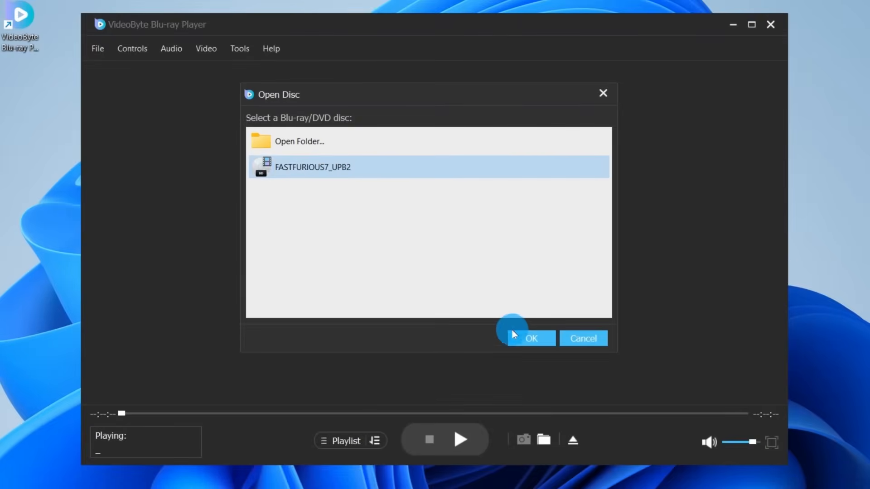
pyautogui.click(530, 338)
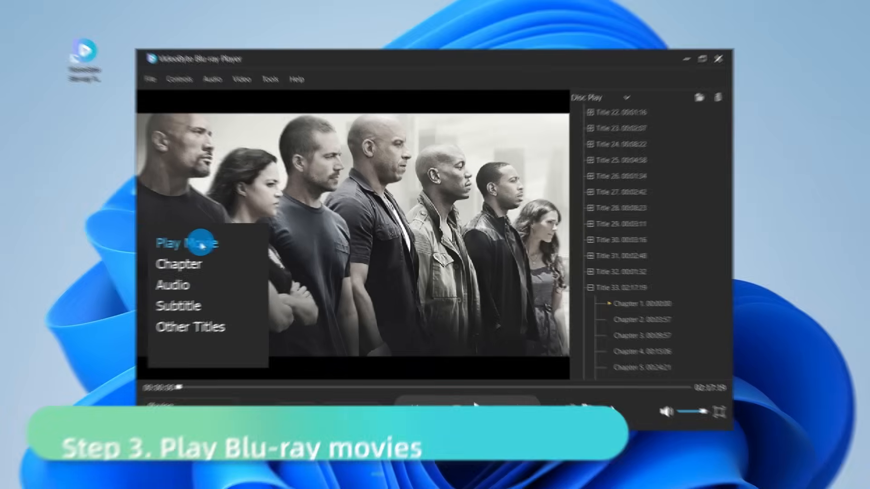
# - Choose Play Movie from the FASTFURIOUS7_UPB2 disc menu to begin playback
pyautogui.click(172, 284)
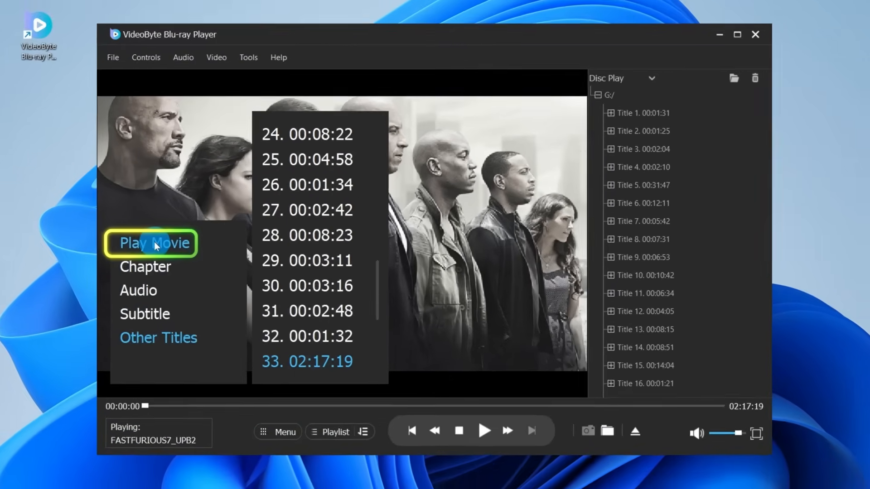
pyautogui.click(154, 244)
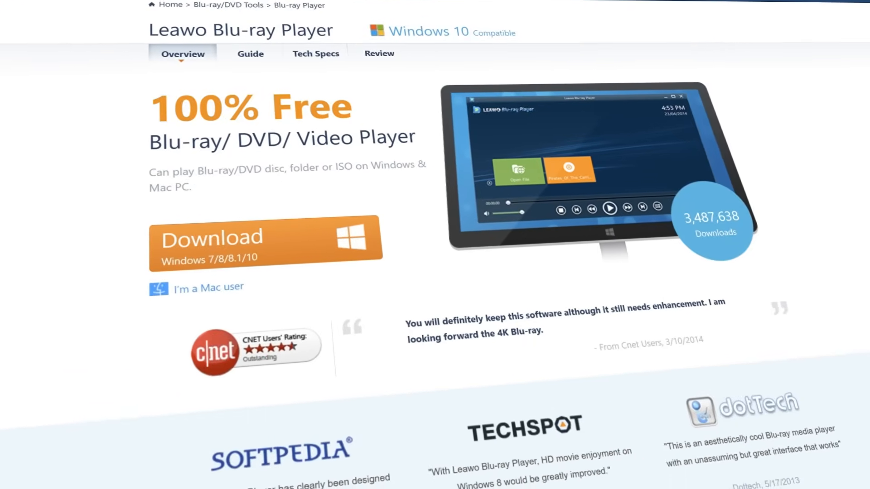
# - Scroll down the Leawo Blu-ray Player download page to review it
pyautogui.scroll(-3)
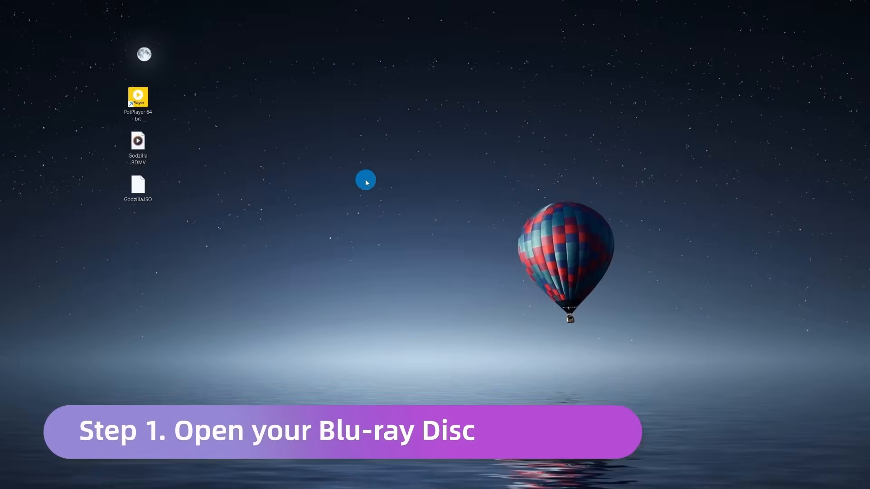
# - Launch the Godzilla BDMV from the desktop into PotPlayer and reach its main menu
pyautogui.doubleClick(137, 96)
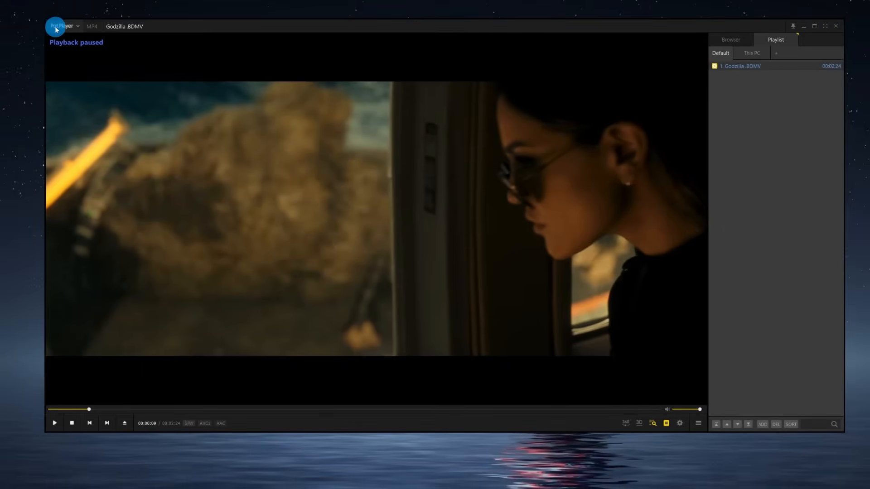
pyautogui.click(61, 26)
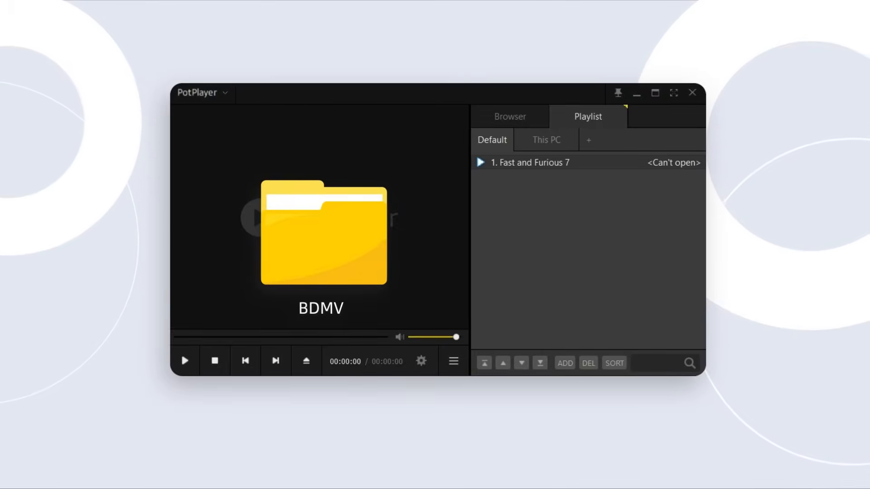
# - Choose Open Blu-ray from PotPlayer's menu to list Fast and Furious 7
pyautogui.click(198, 93)
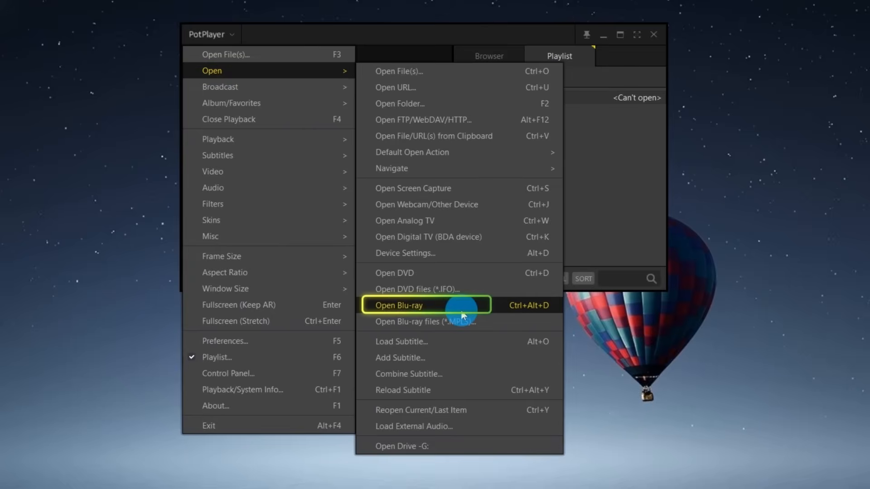
pyautogui.click(399, 306)
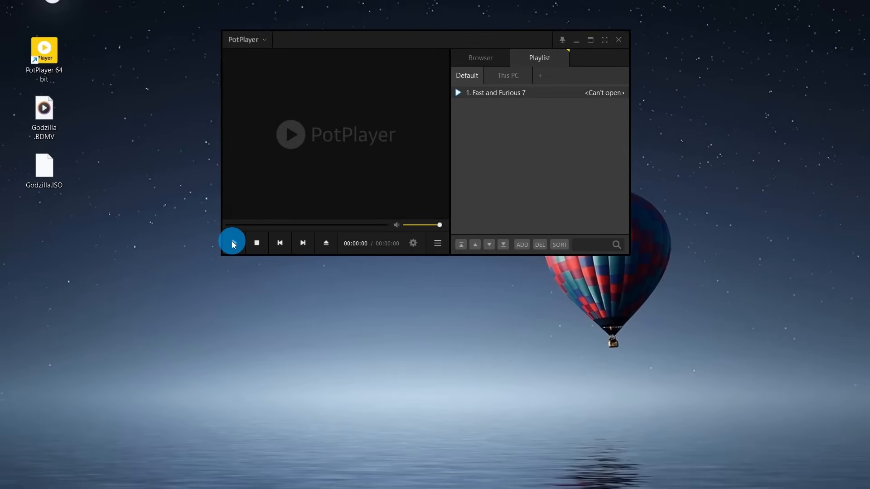